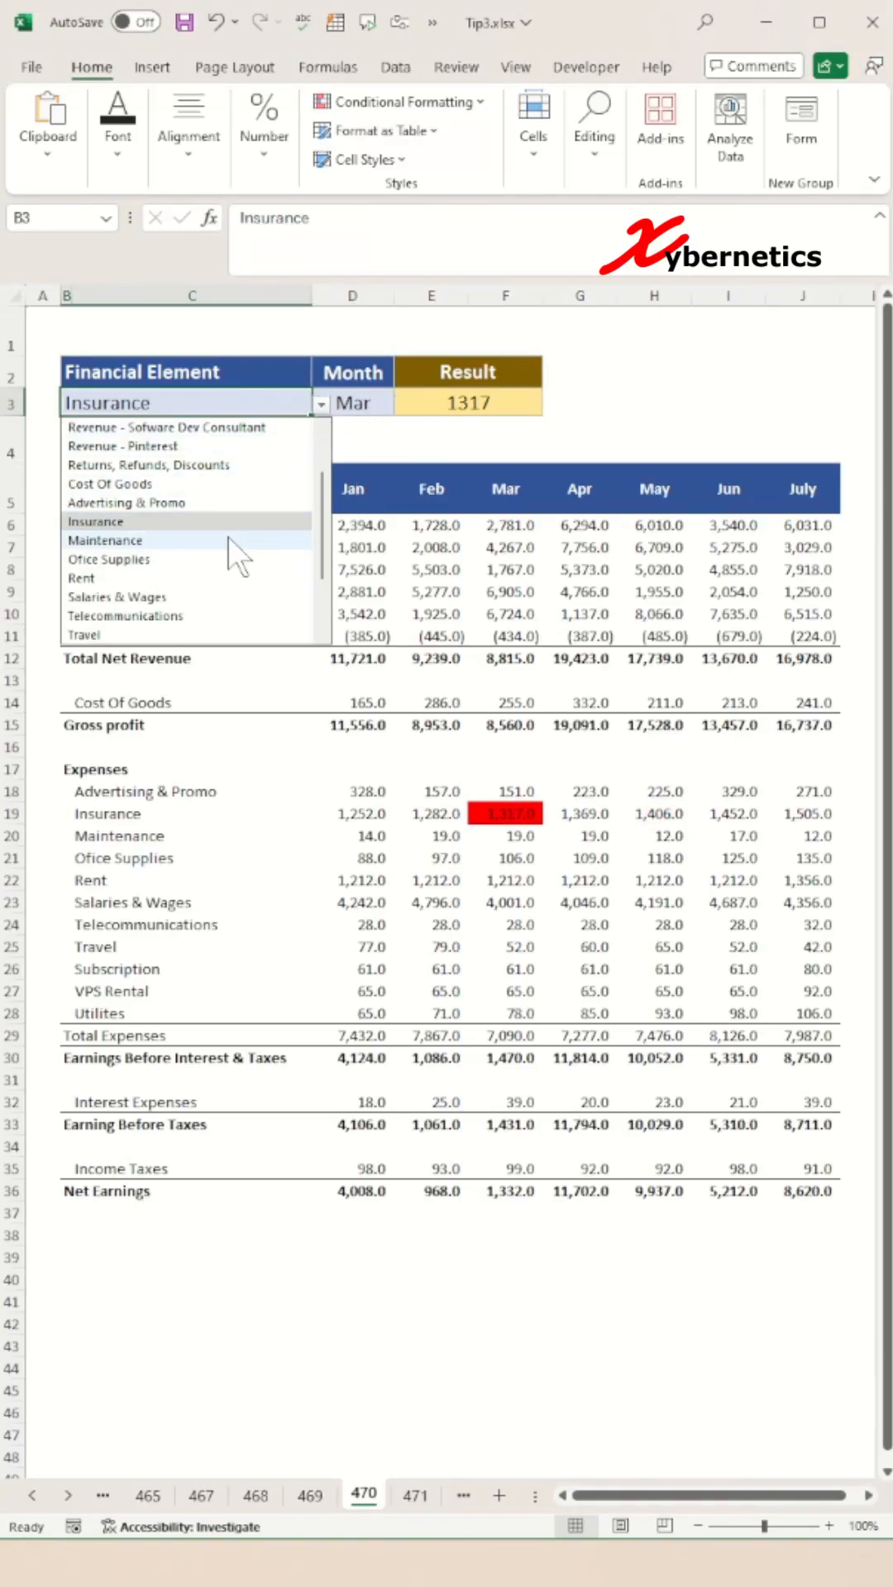
- Choose Revenue - Sofware Dev Consultant in B3, showing 6905 for Mar, then switch sheets
left_click(165, 427)
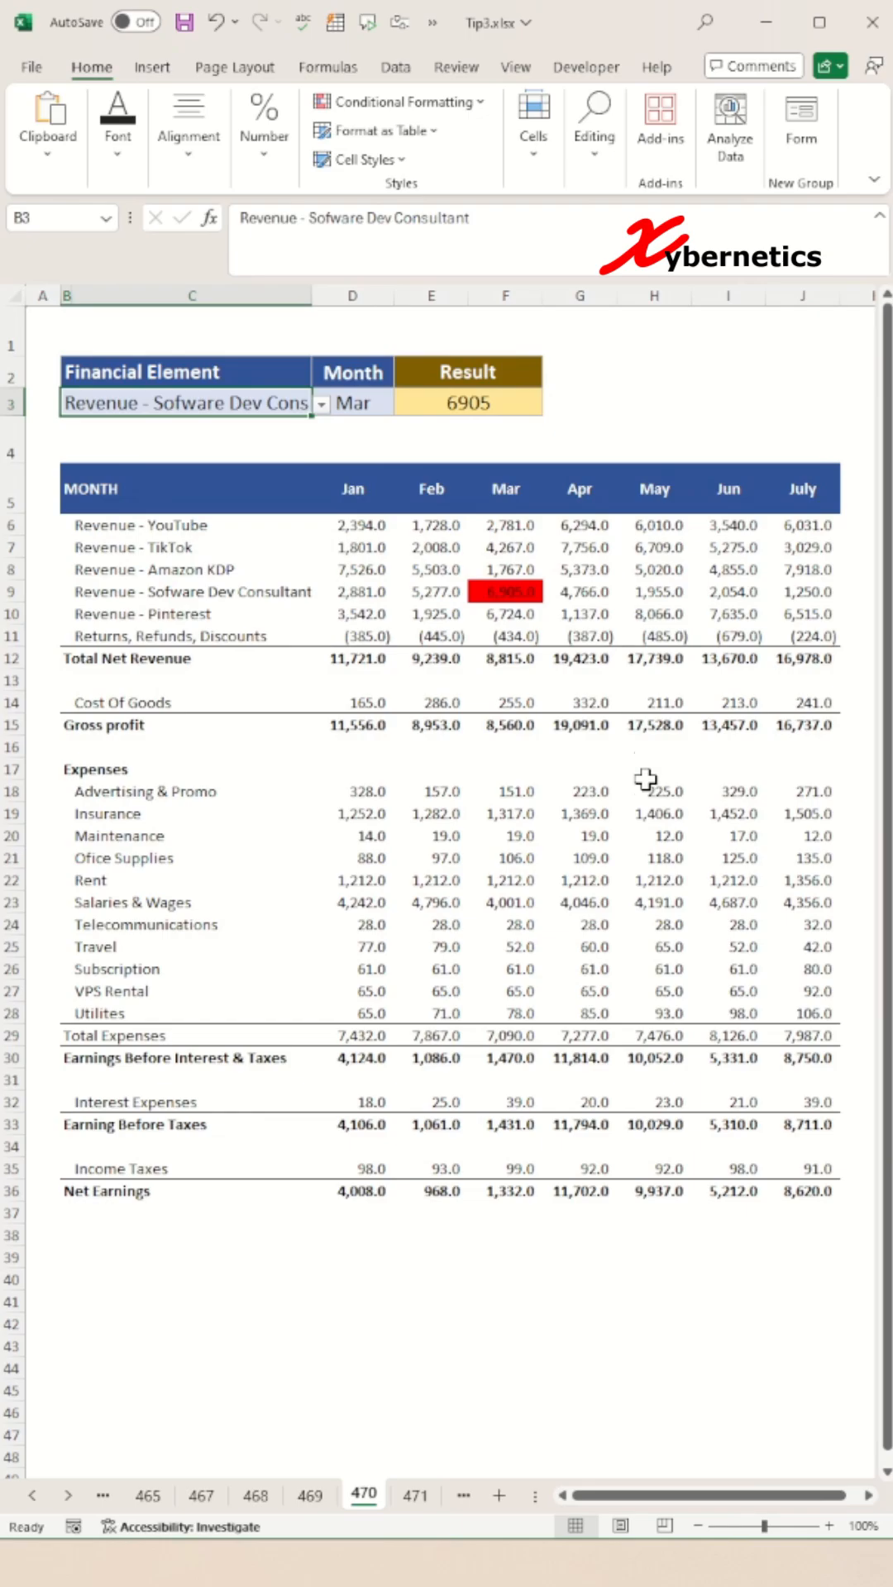
left_click(311, 1495)
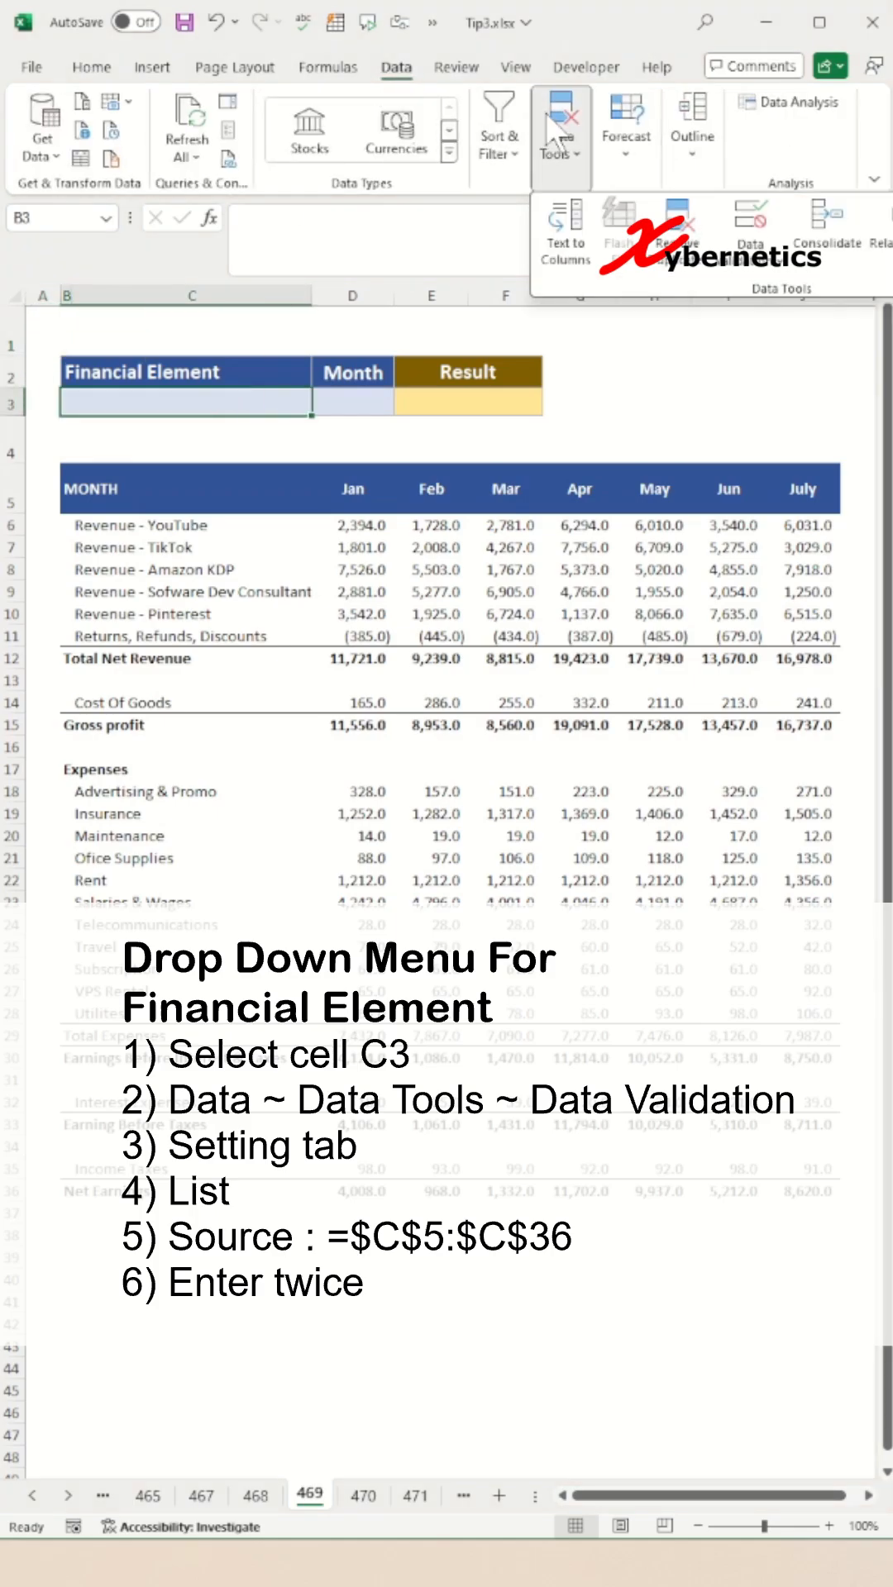
- Give B3 a List data validation sourced from $C$5:$C$36, showing Revenue - Amazon KDP
left_click(750, 233)
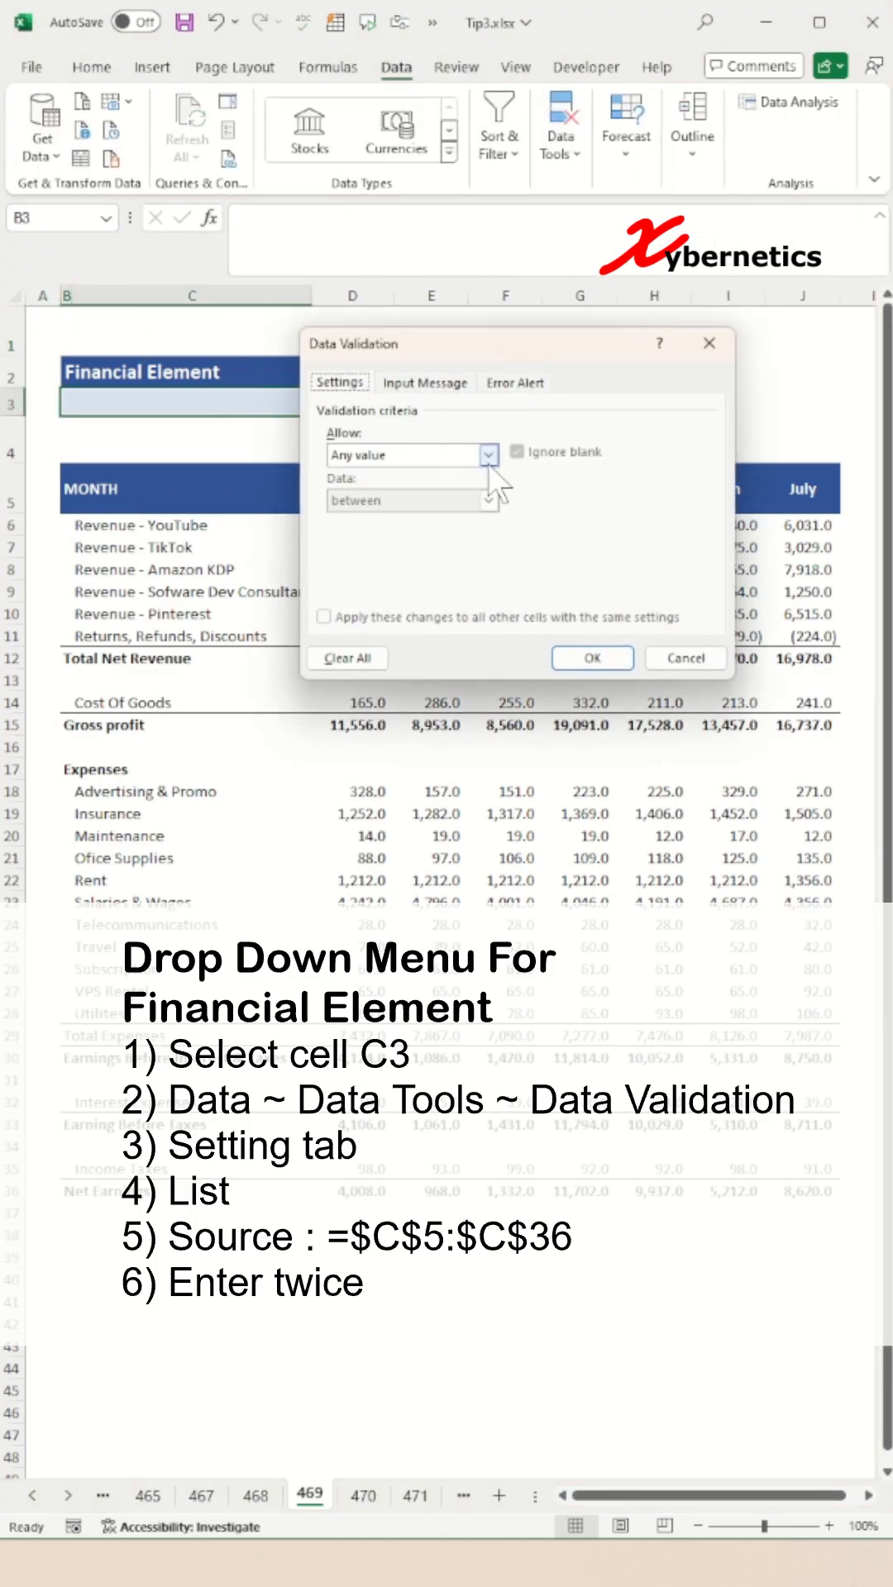
left_click(592, 659)
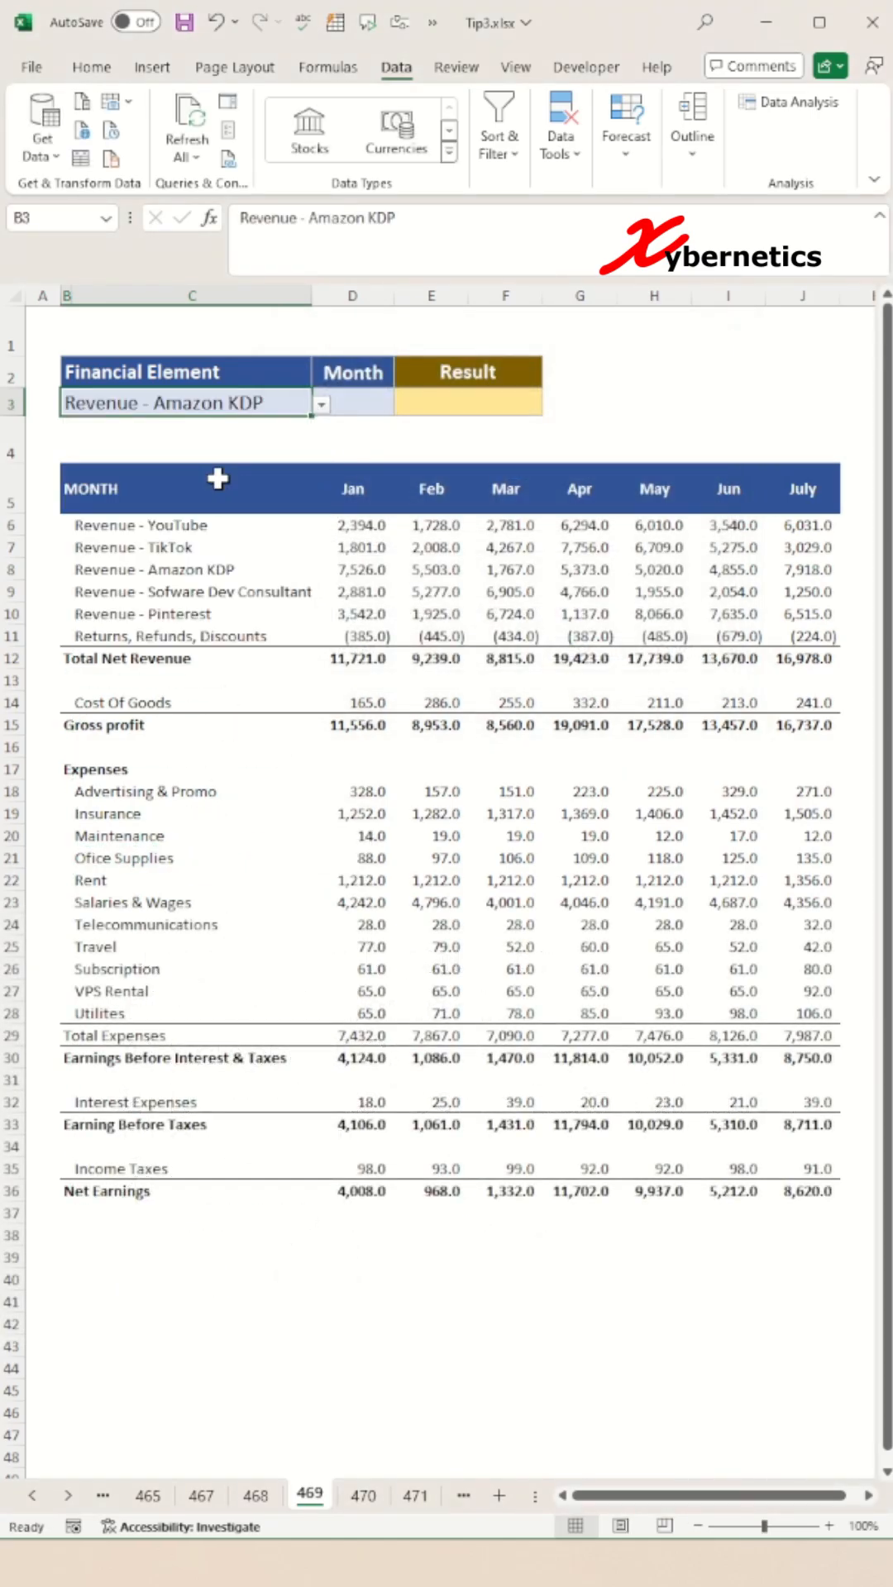
- Give D3 a month list from $D$5:$J$5 set to May, then select E3
left_click(352, 403)
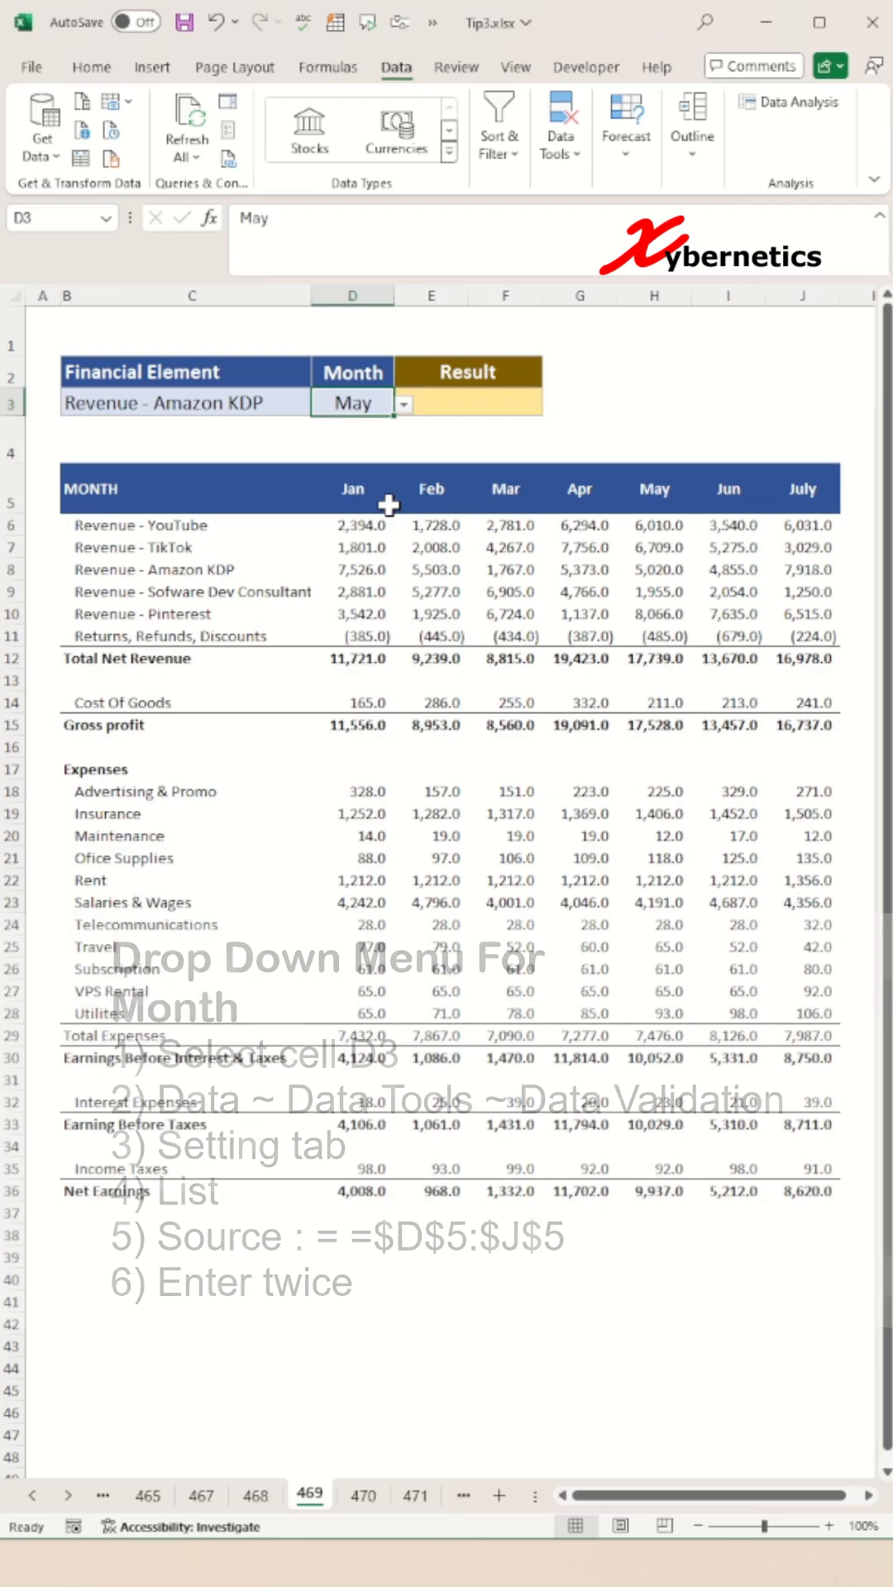
left_click(468, 401)
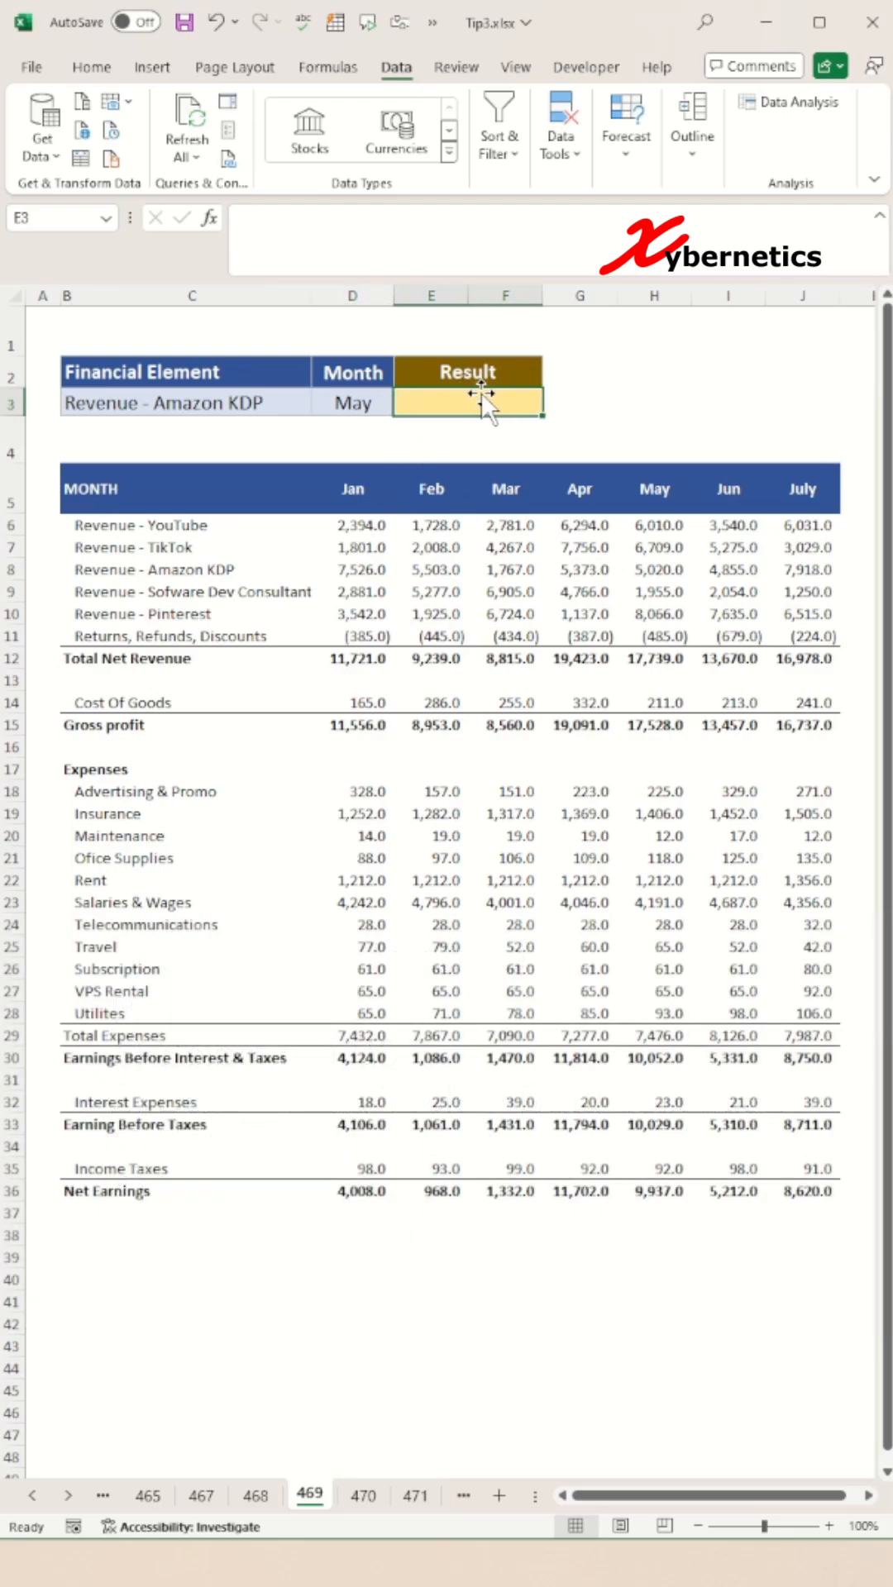
- Enter =VLOOKUP(B3,C6:J36,MATCH(D3,D5:J5,0)+1,FALSE) in the Result cell E3
type("=MATC")
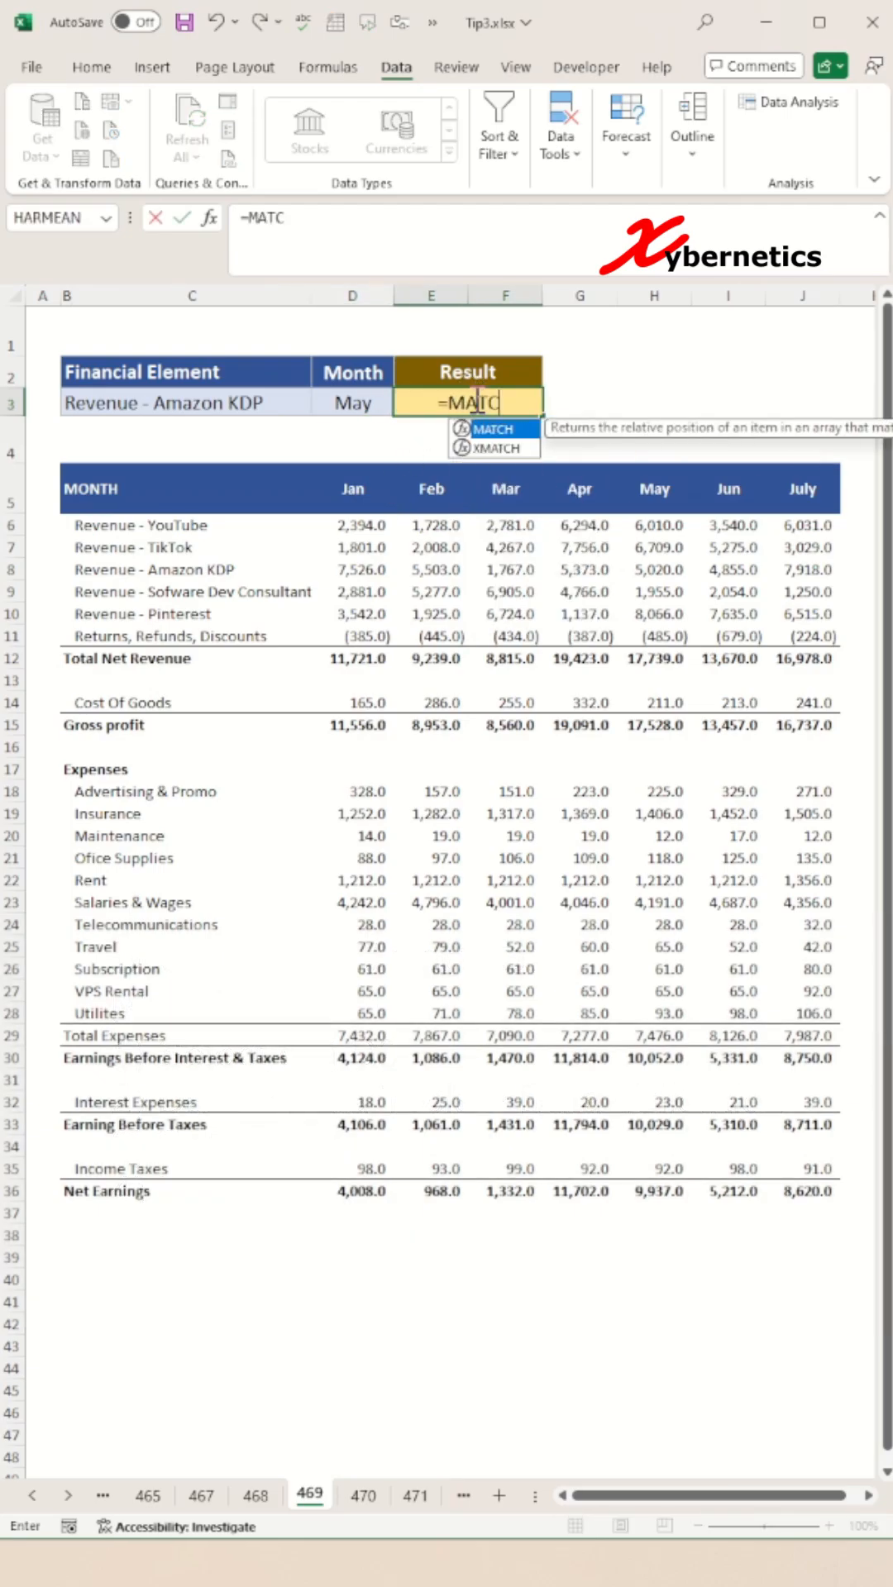
type("H(D3,D5:J5,0")
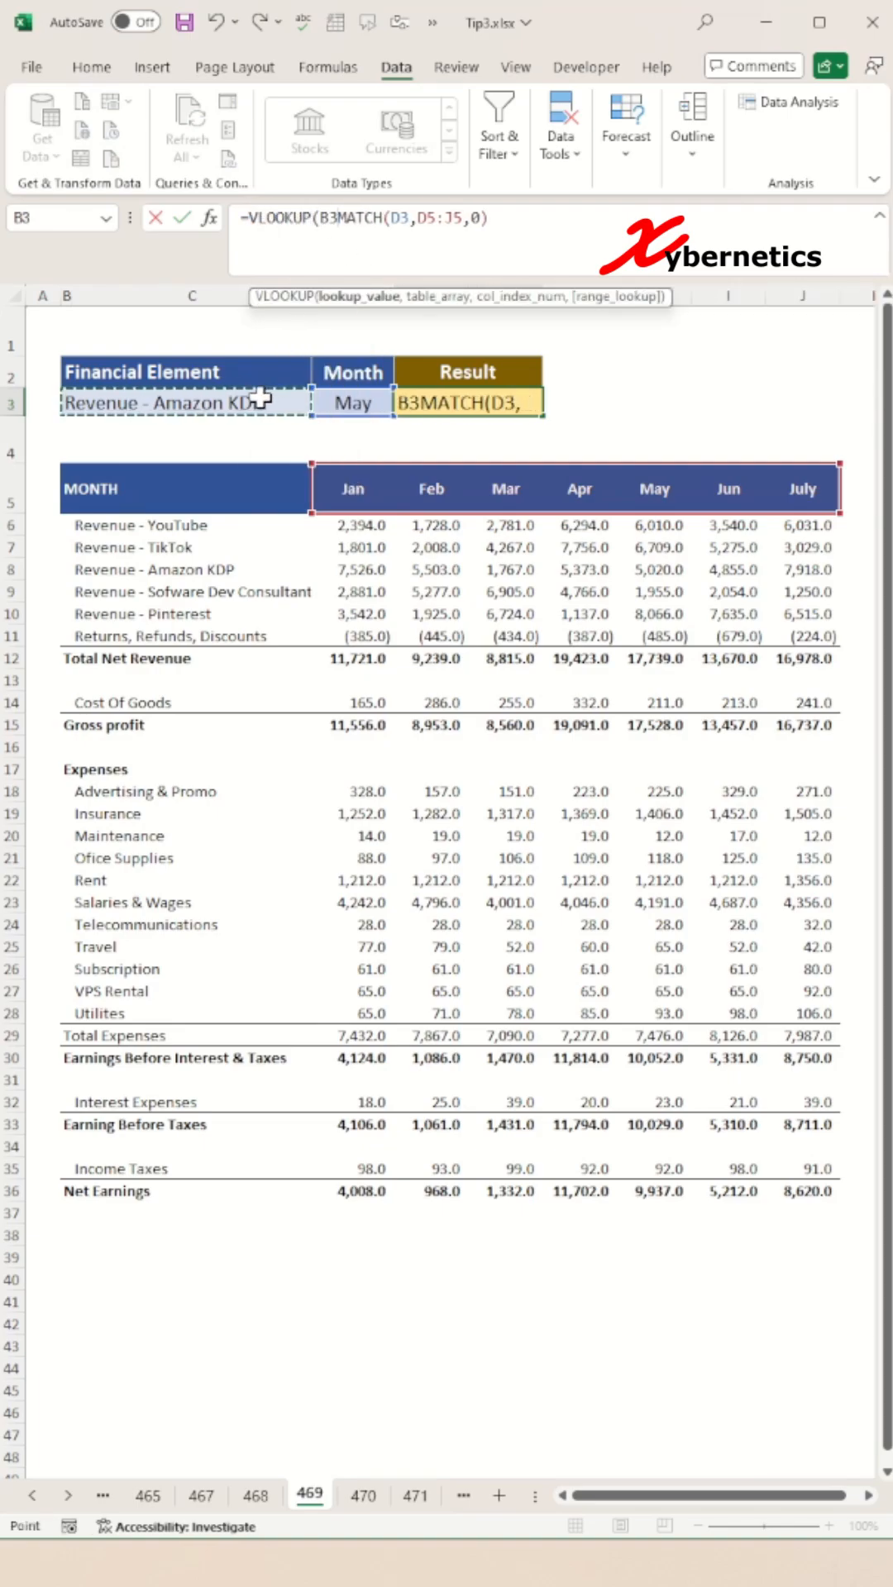
left_click(131, 553)
type(",C6:J36,")
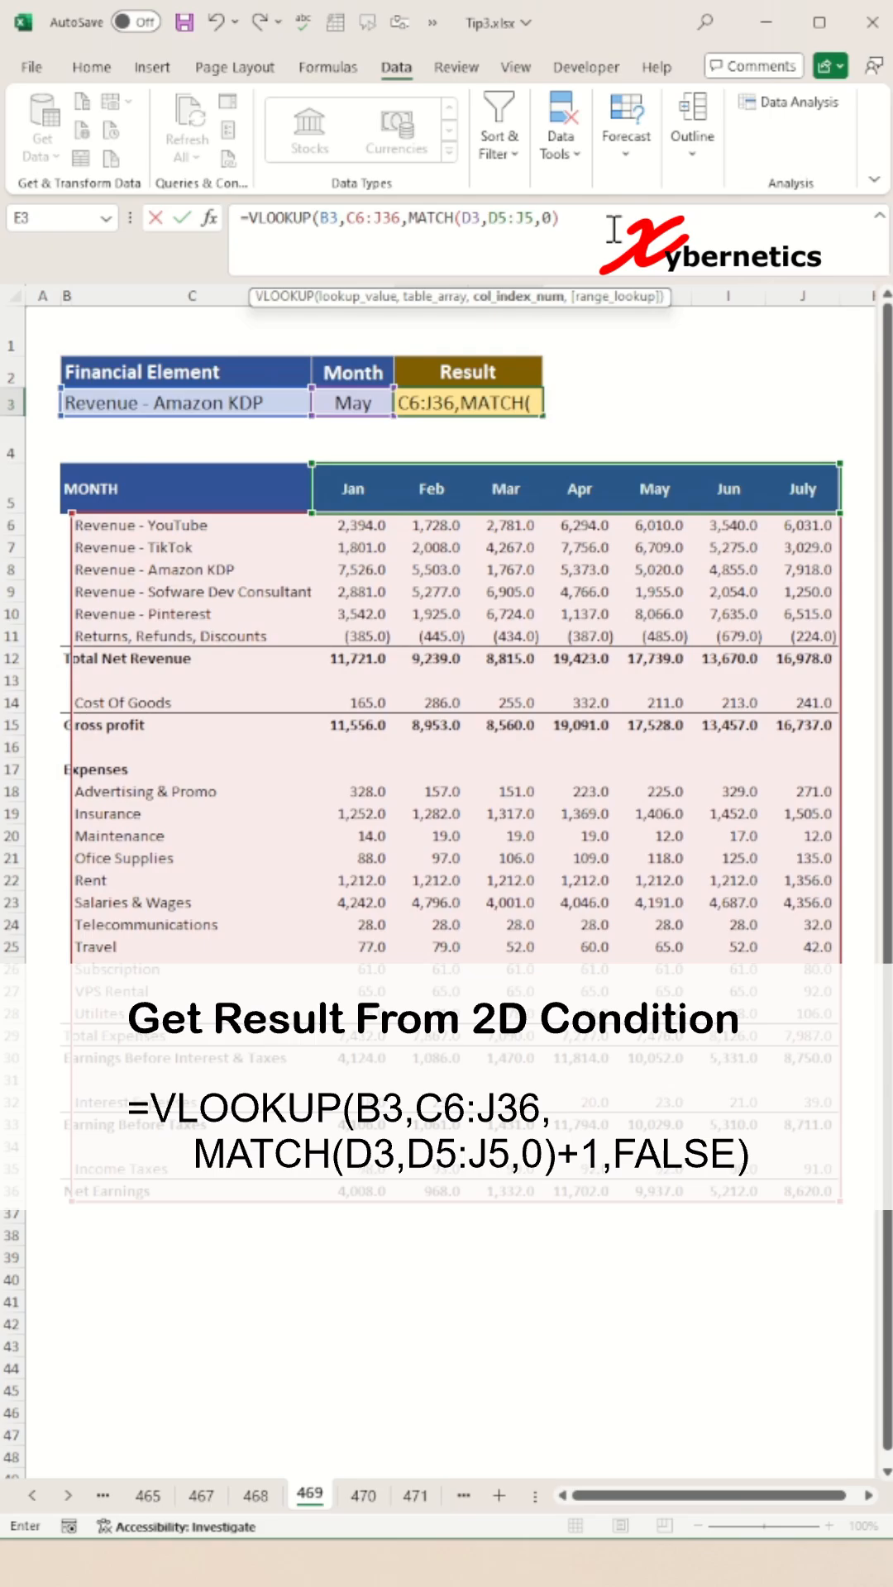
type("+1")
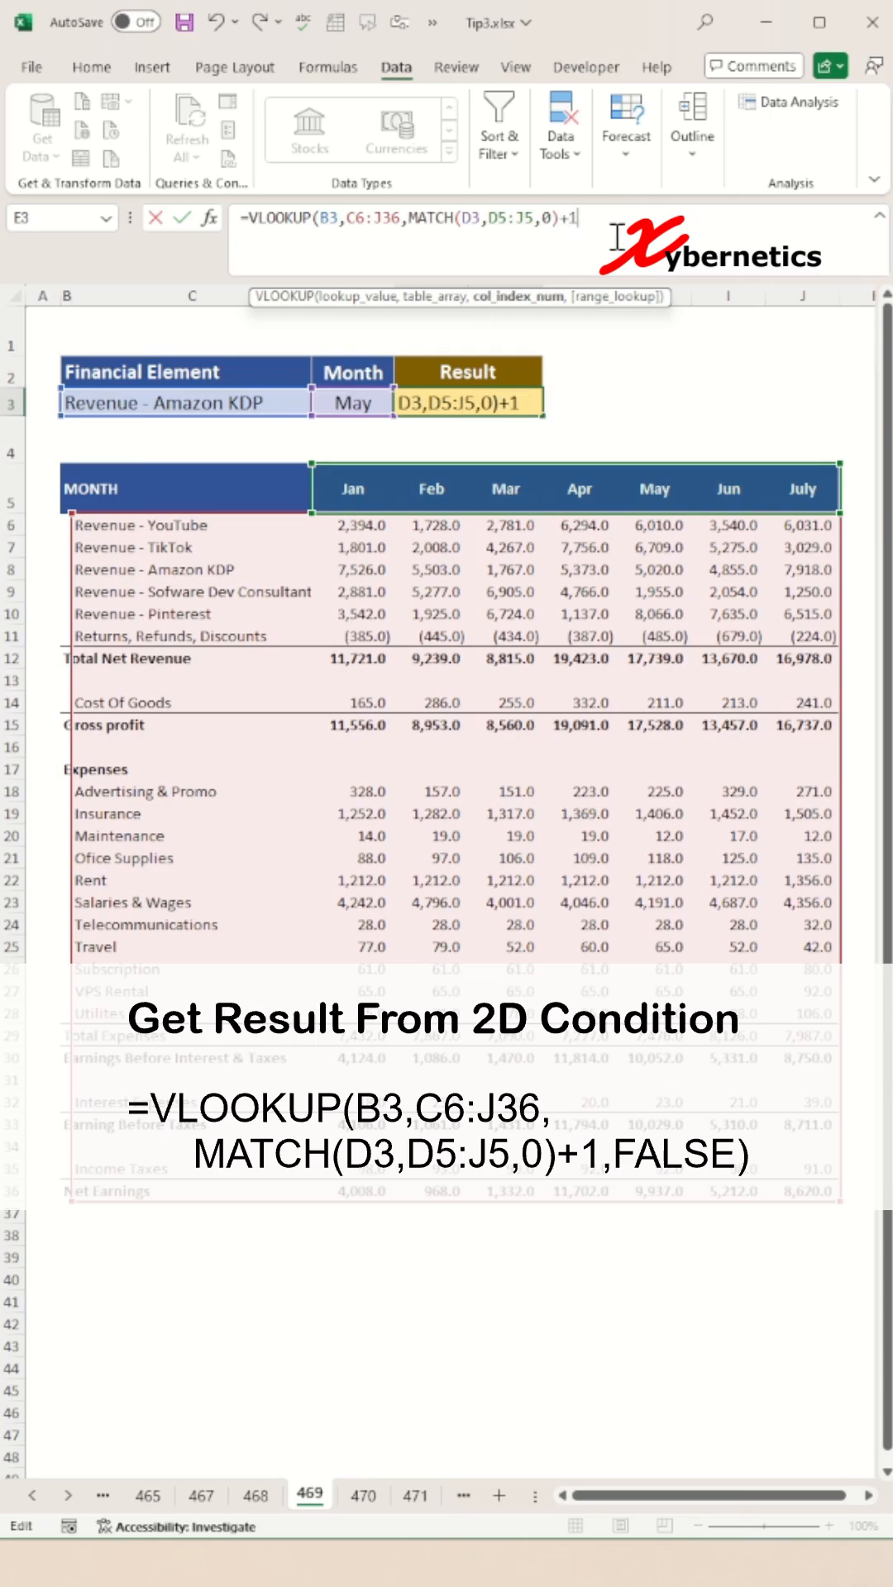
type(",FALSE)")
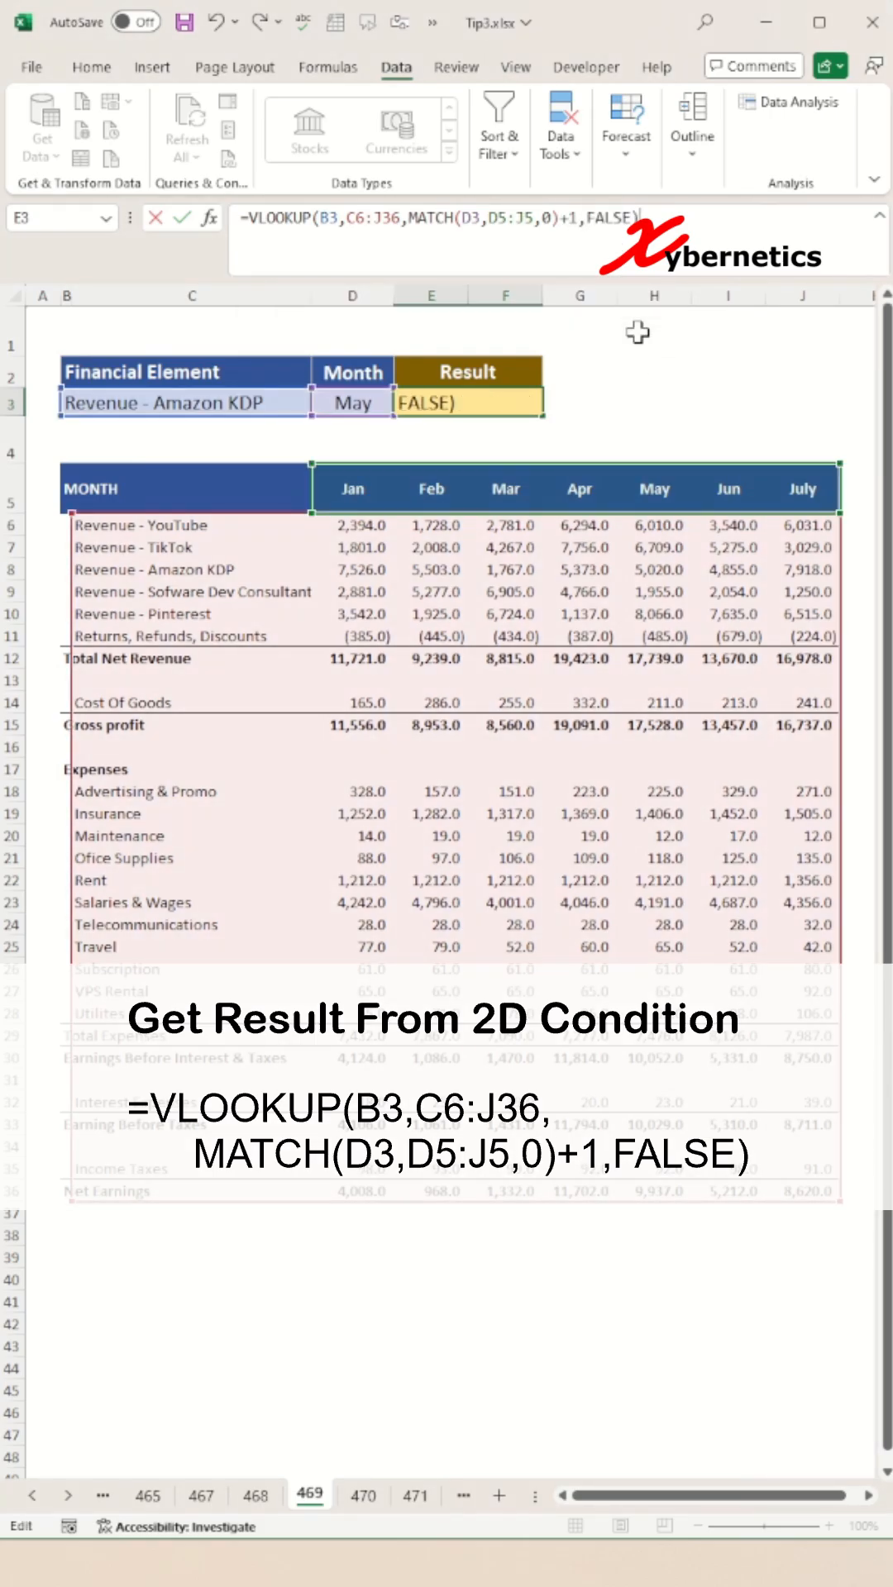
- Choose Insurance in B3 and confirm the 1406 result matches May in the table
left_click(182, 402)
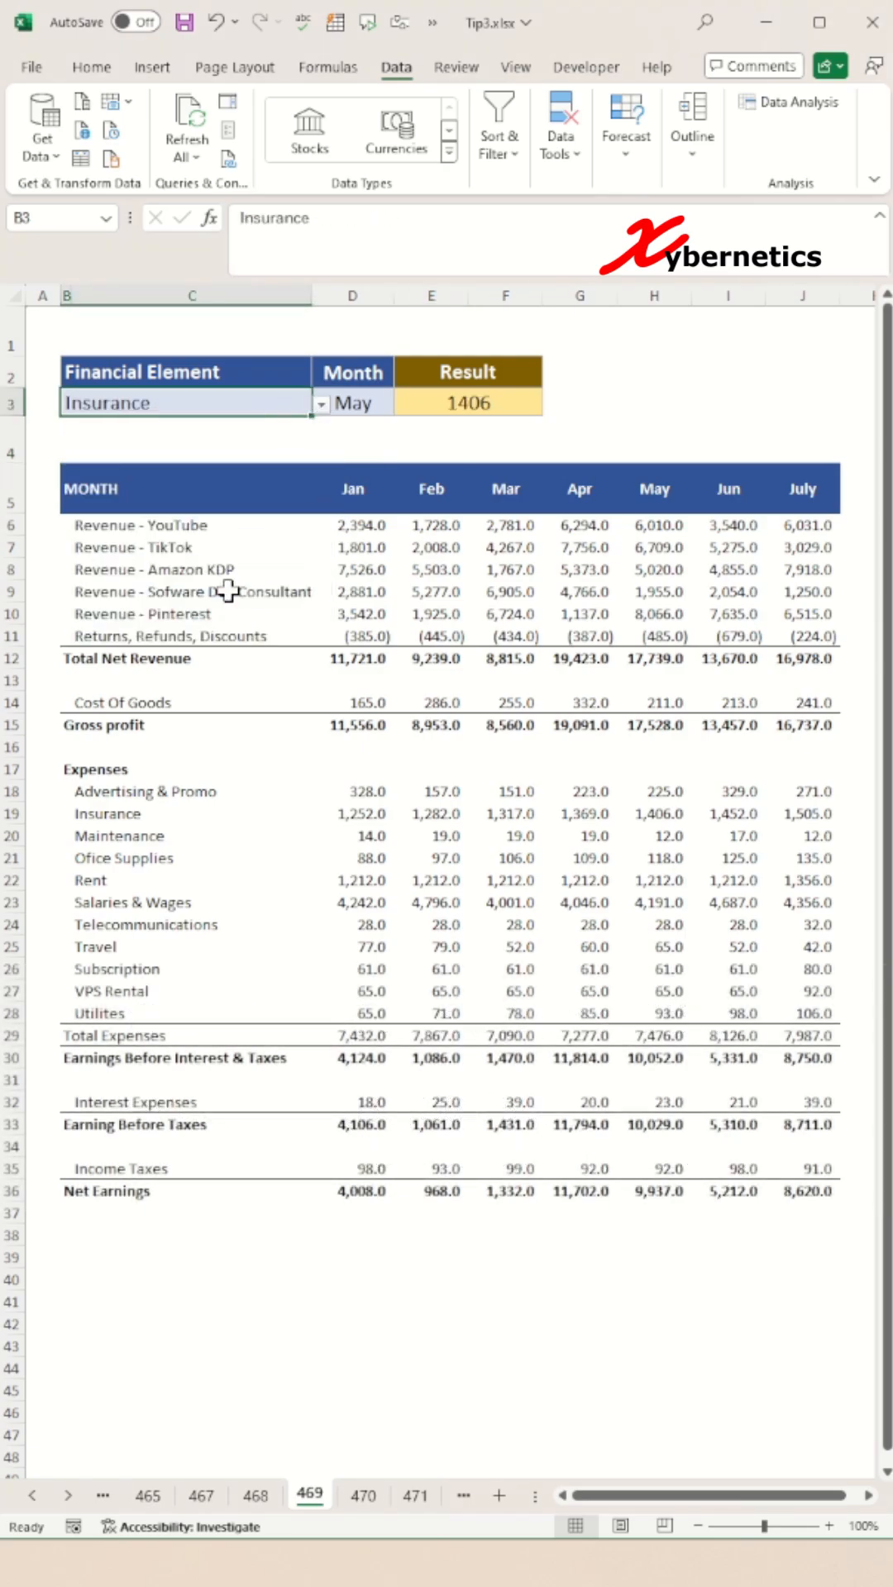
left_click(653, 813)
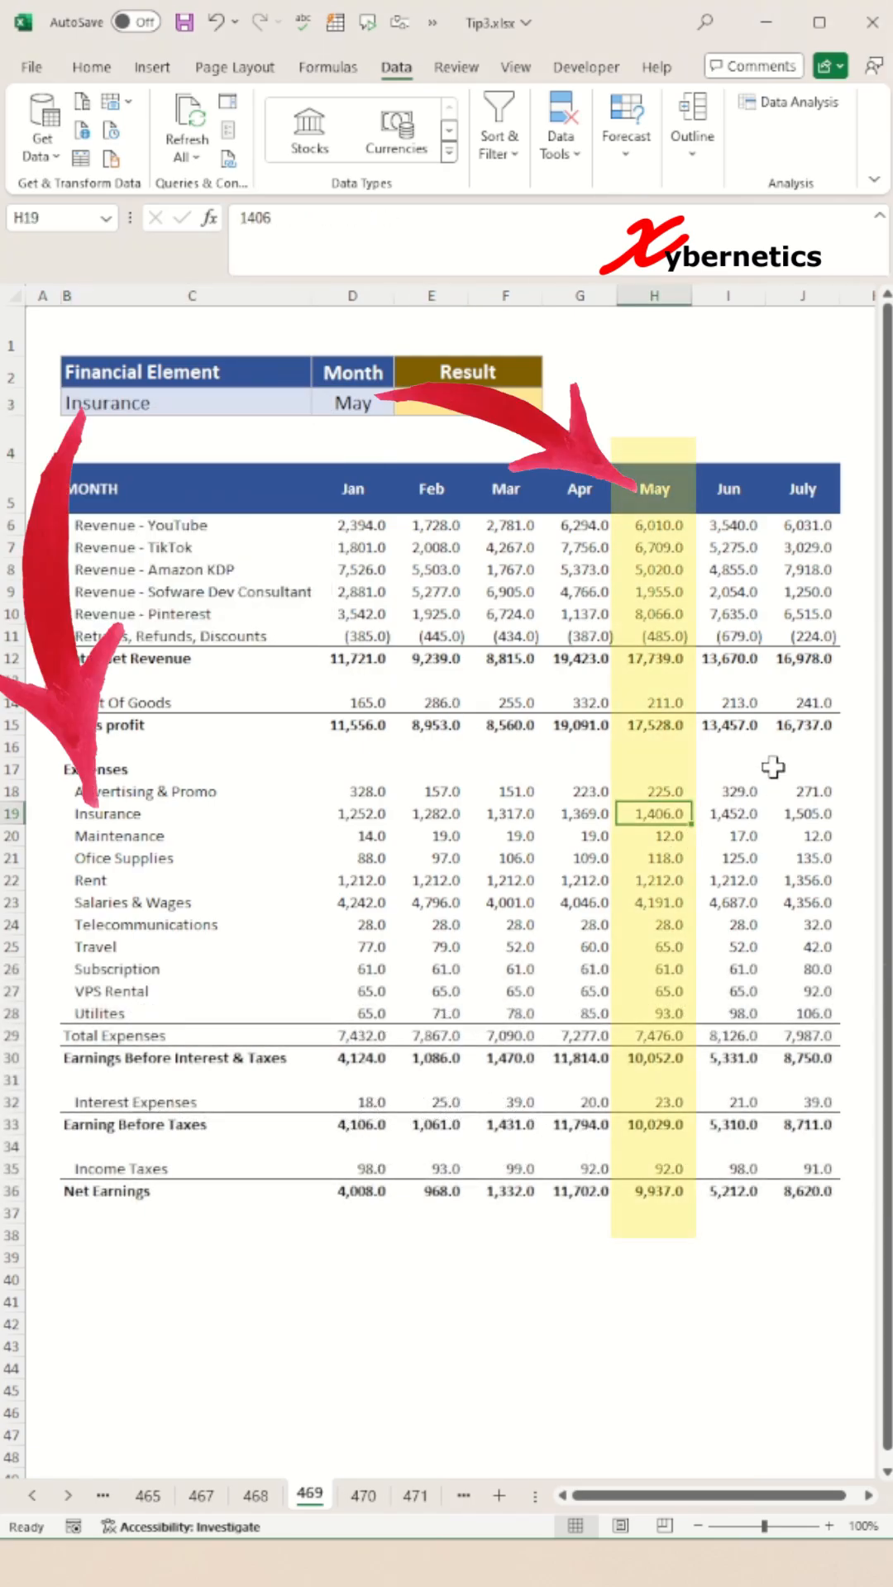